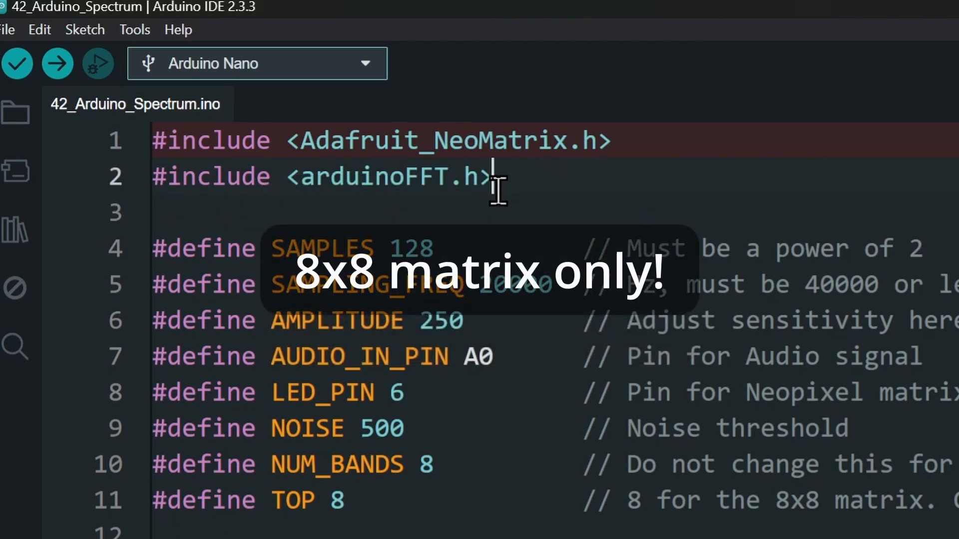
pyautogui.moveTo(702, 178)
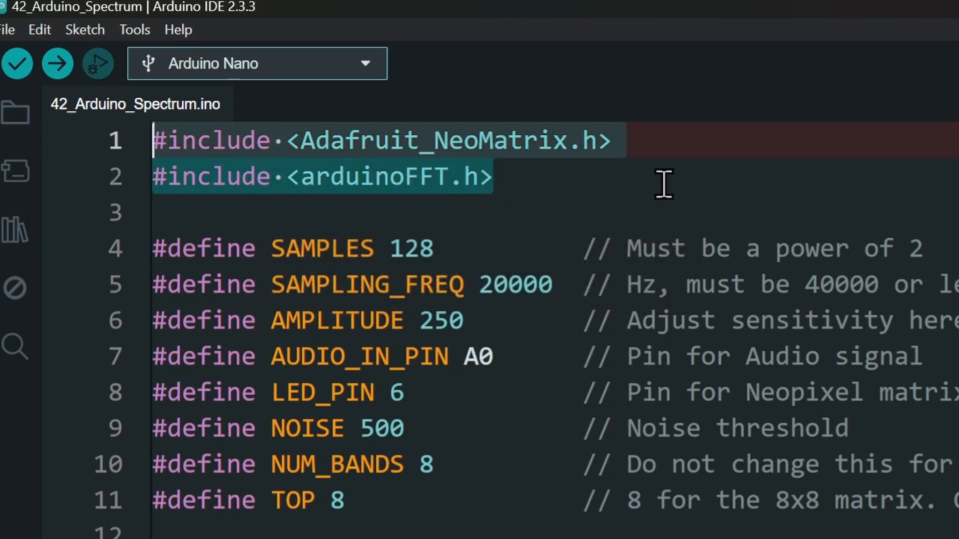
pyautogui.moveTo(223, 227)
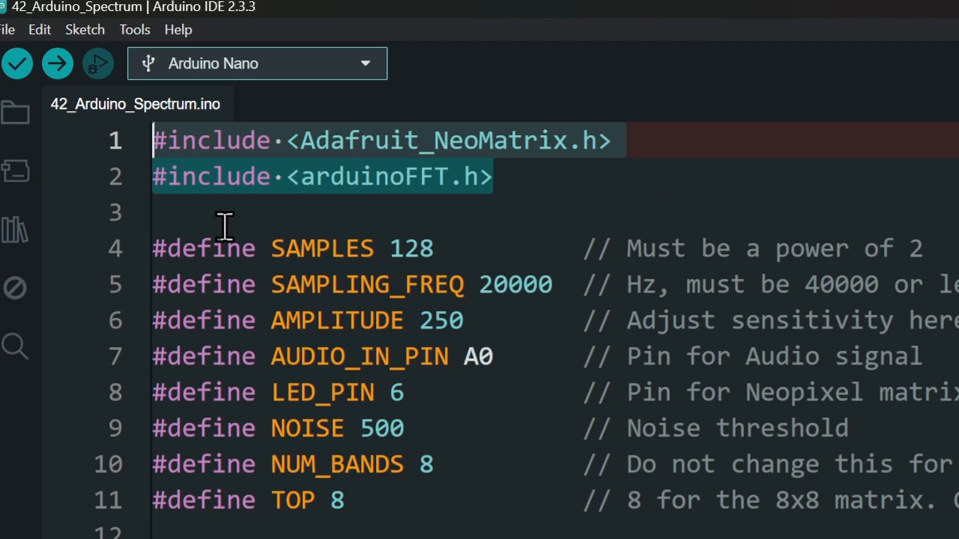
# Install Adafruit NeoMatrix with all missing dependencies, then the arduinoFFT library.
pyautogui.click(17, 231)
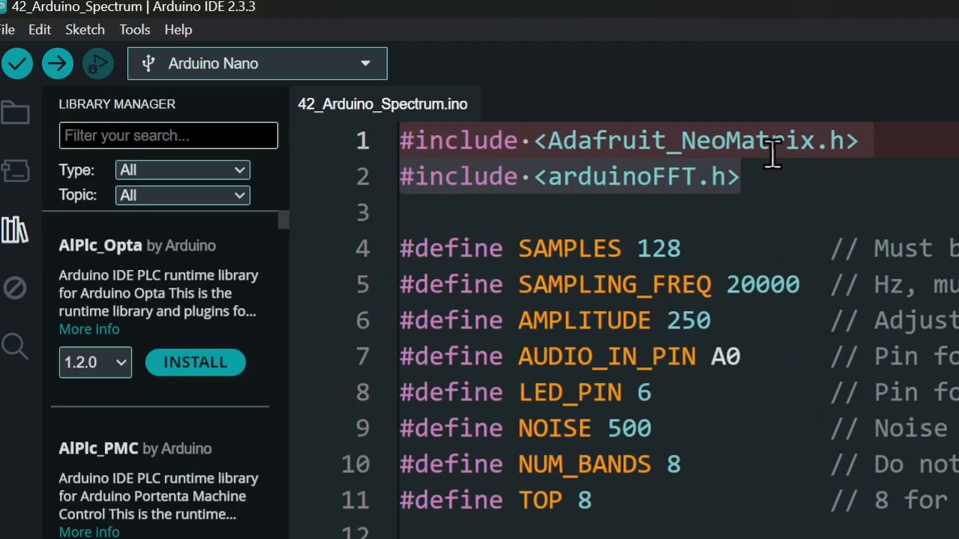
pyautogui.click(195, 362)
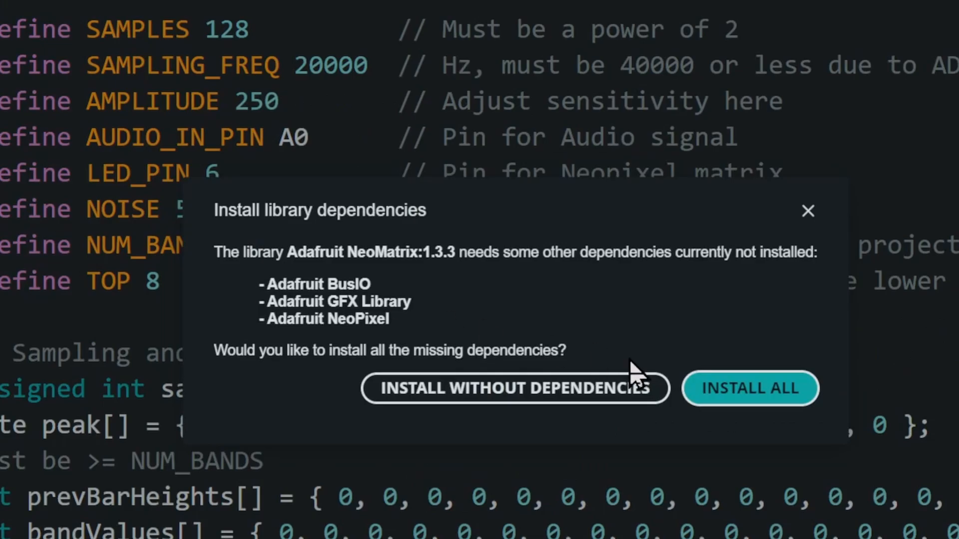
pyautogui.click(750, 388)
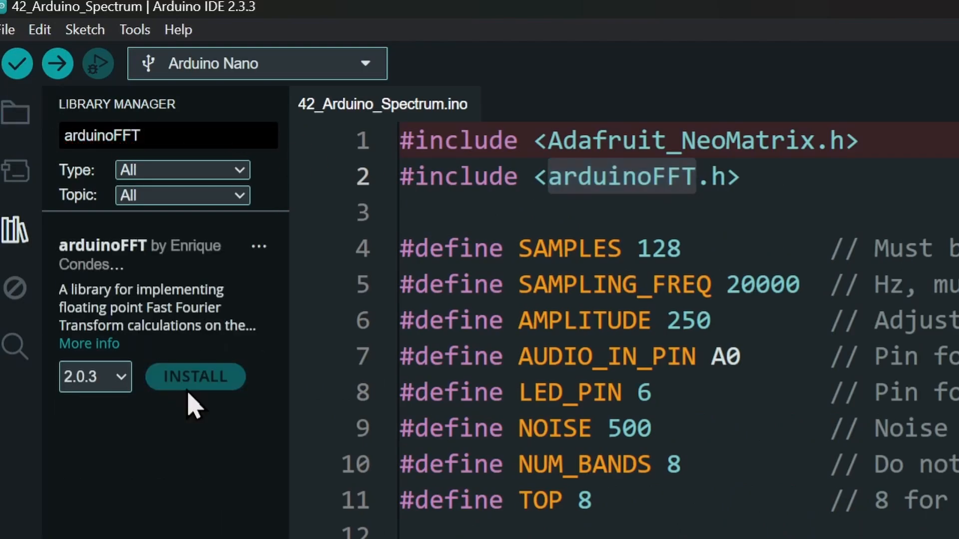
pyautogui.click(15, 230)
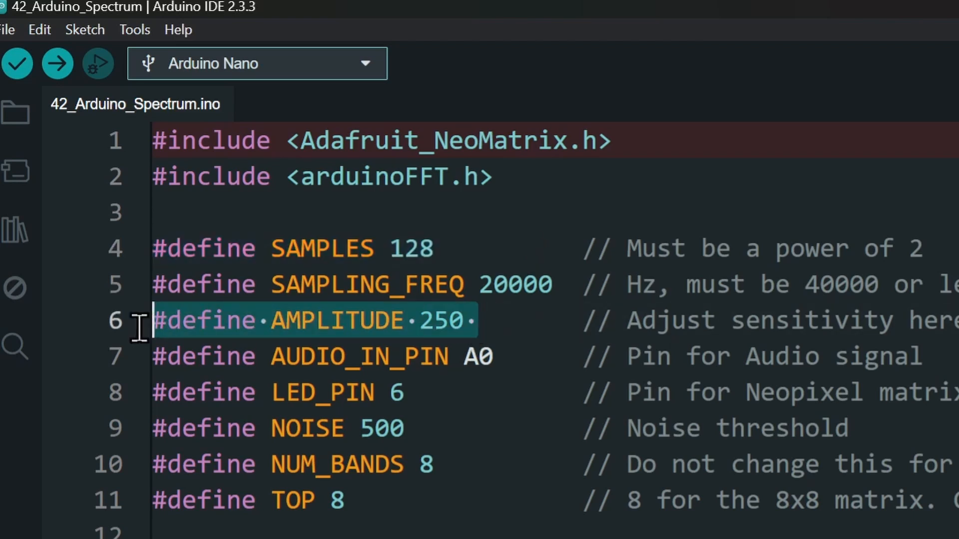
pyautogui.moveTo(657, 321)
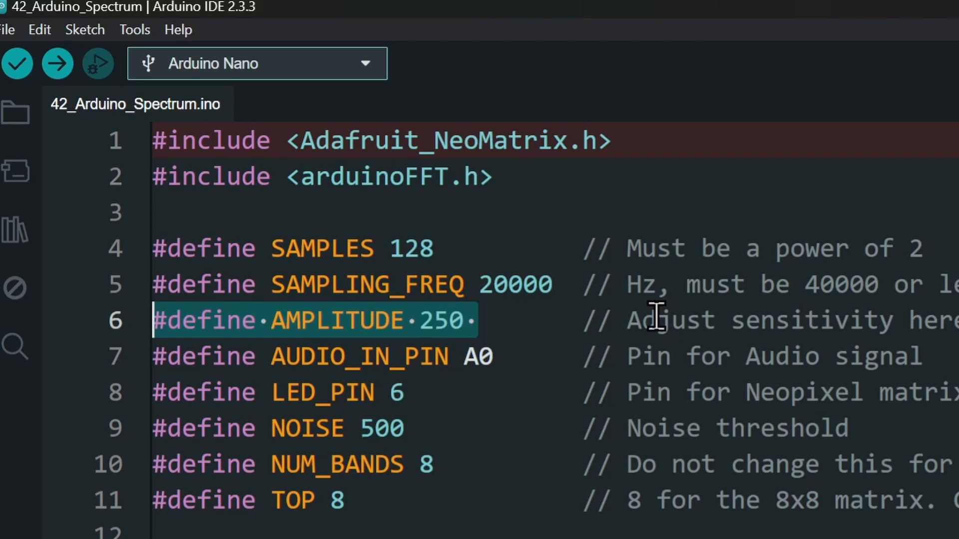
# Highlight the NOISE threshold define, then bring the colors[] array and peak colour into view.
pyautogui.click(435, 391)
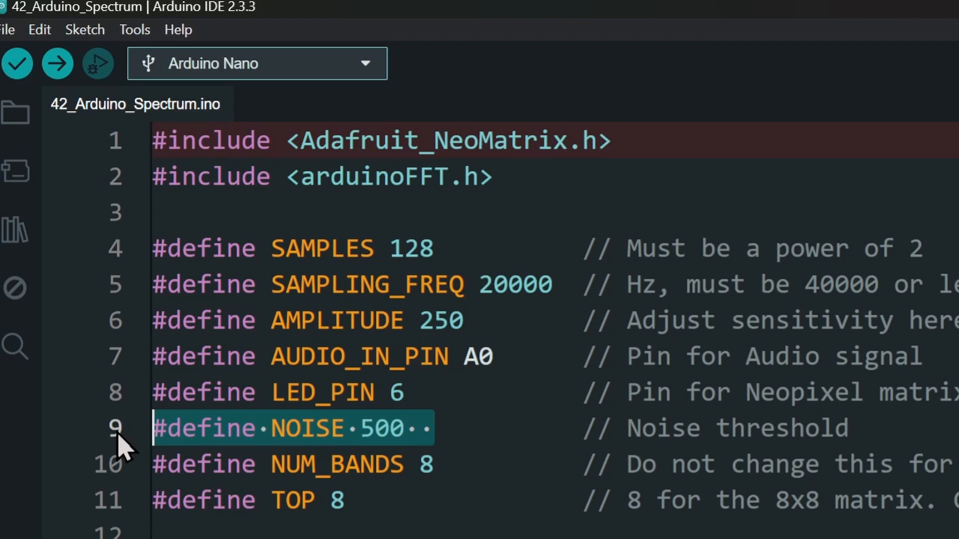
pyautogui.moveTo(510, 446)
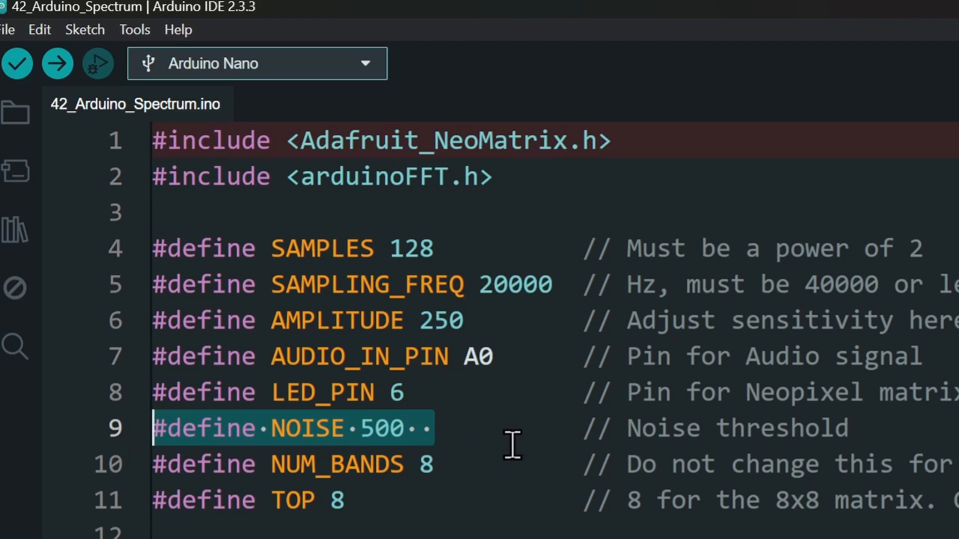
pyautogui.scroll(-3)
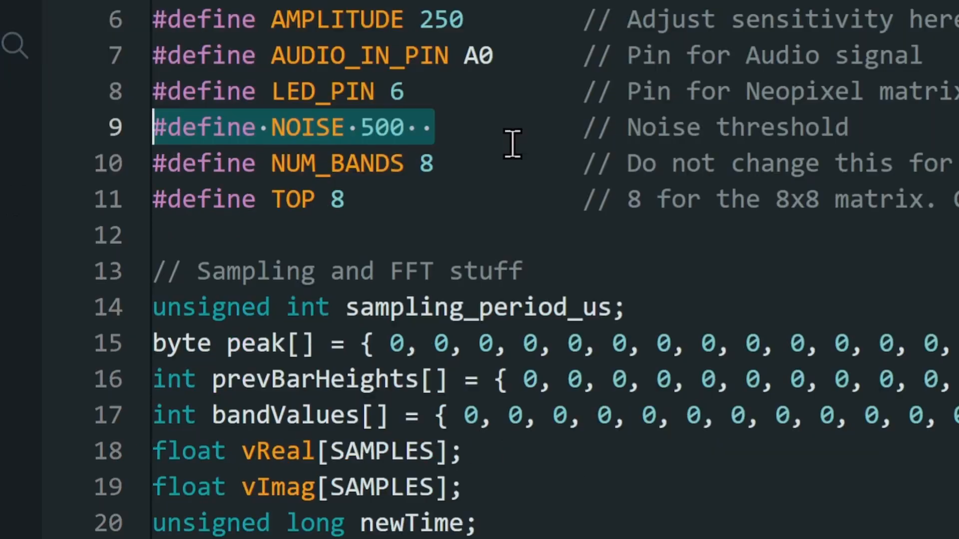
pyautogui.scroll(-3)
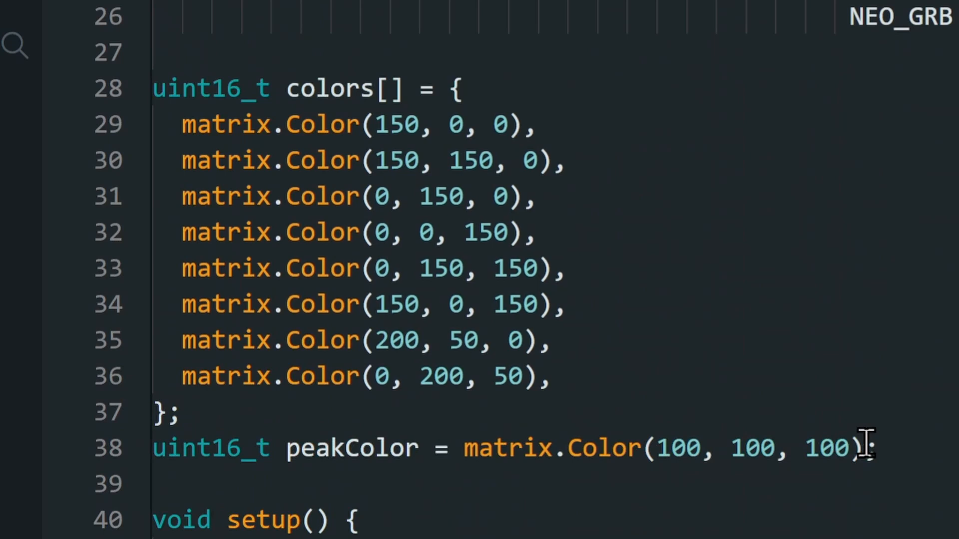